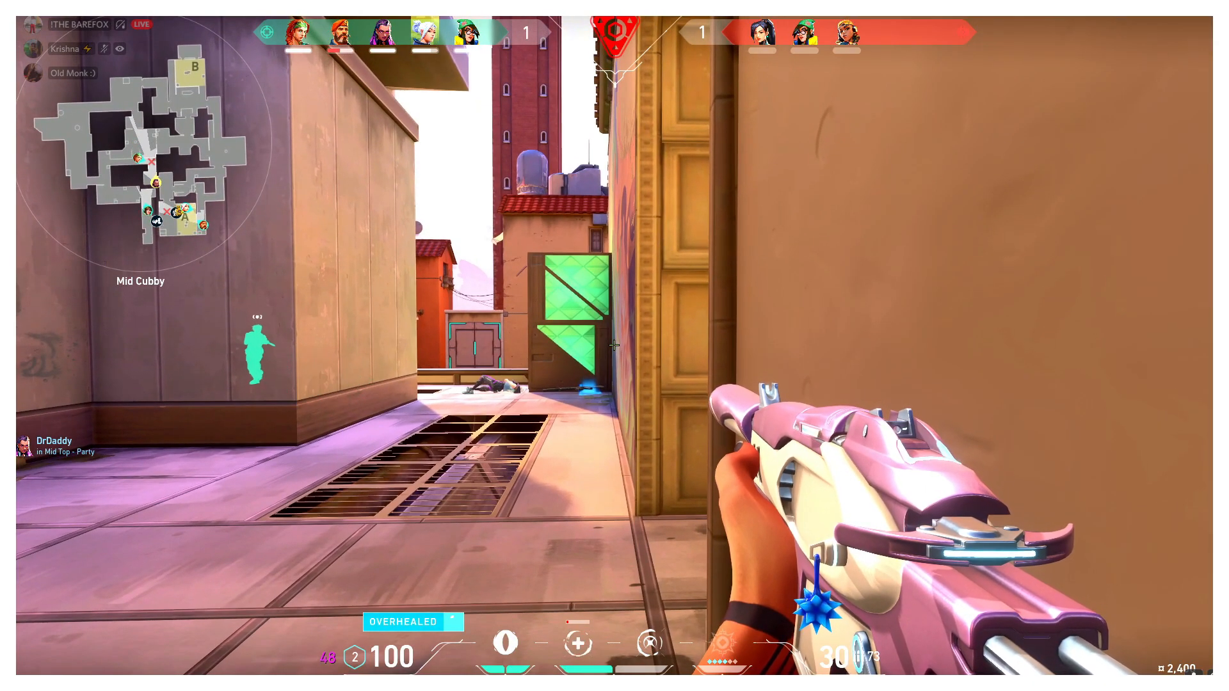
mouse_move(612, 344)
type("go")
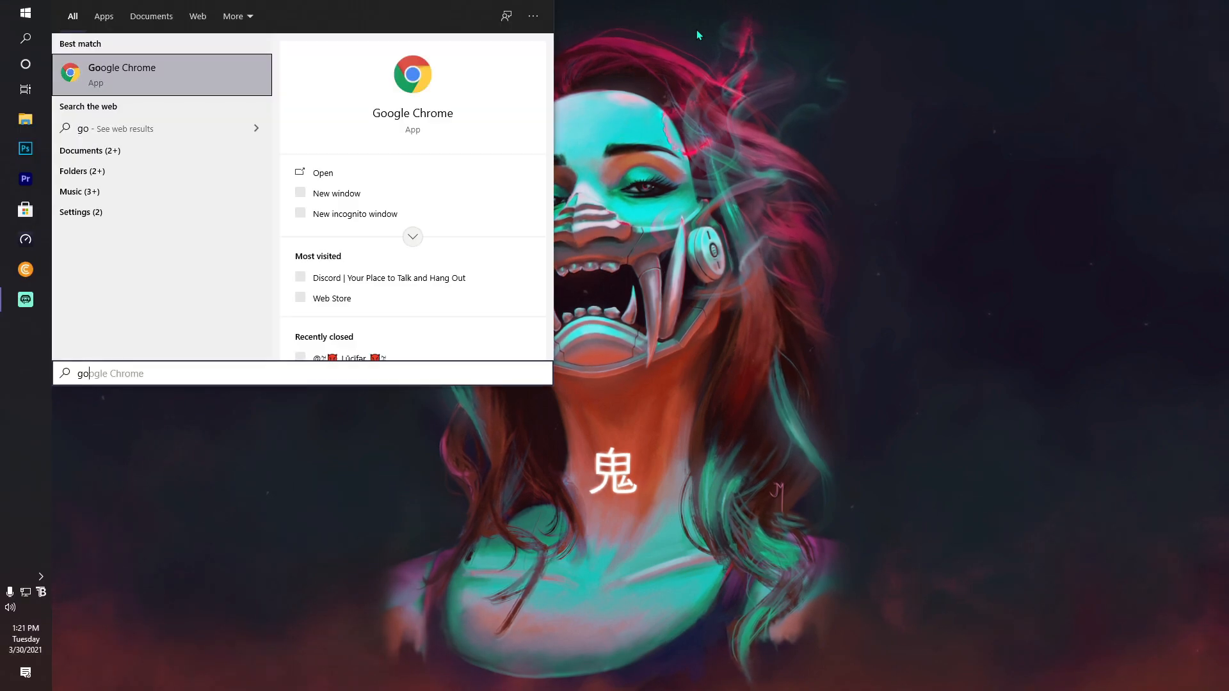
- Search 'gefo' in Windows Search and launch the GeForce NOW app
type("gefo")
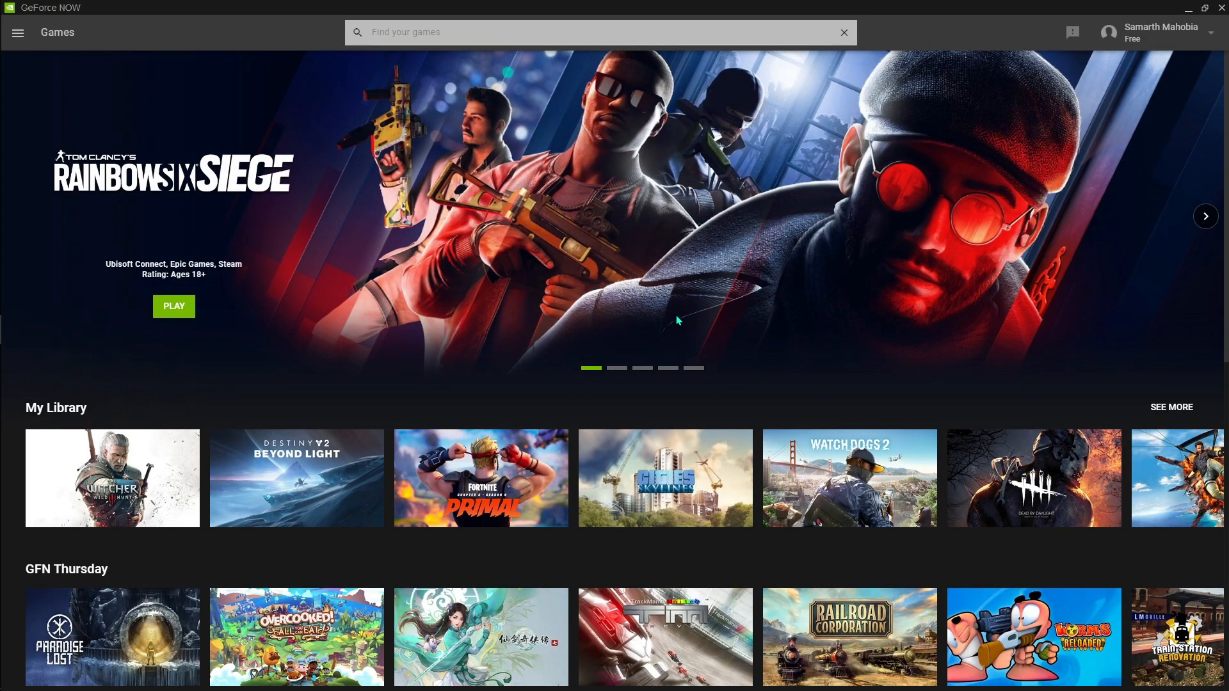
mouse_move(676, 284)
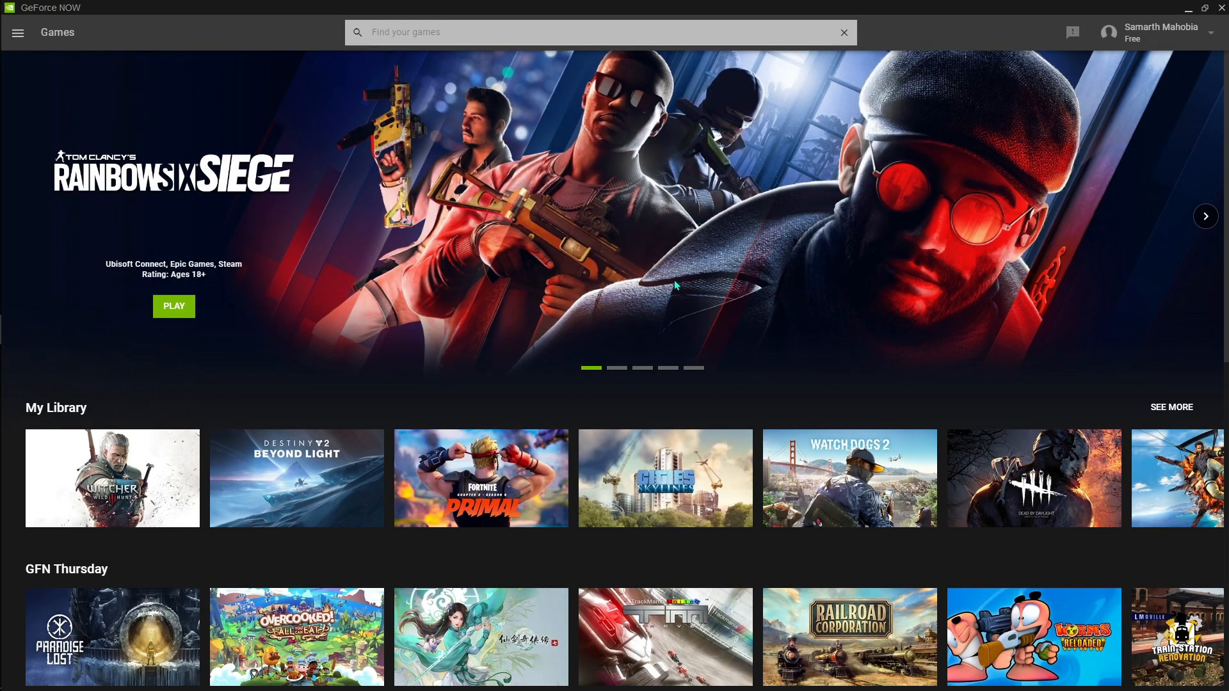
mouse_move(598, 266)
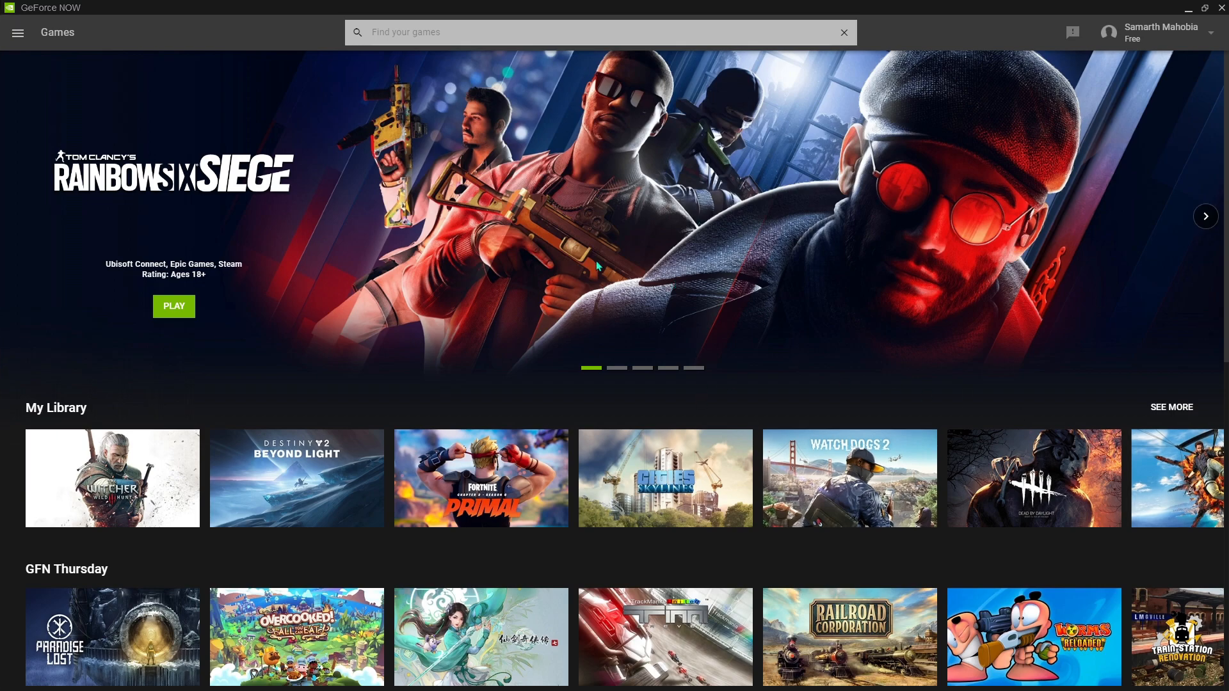
left_click(16, 32)
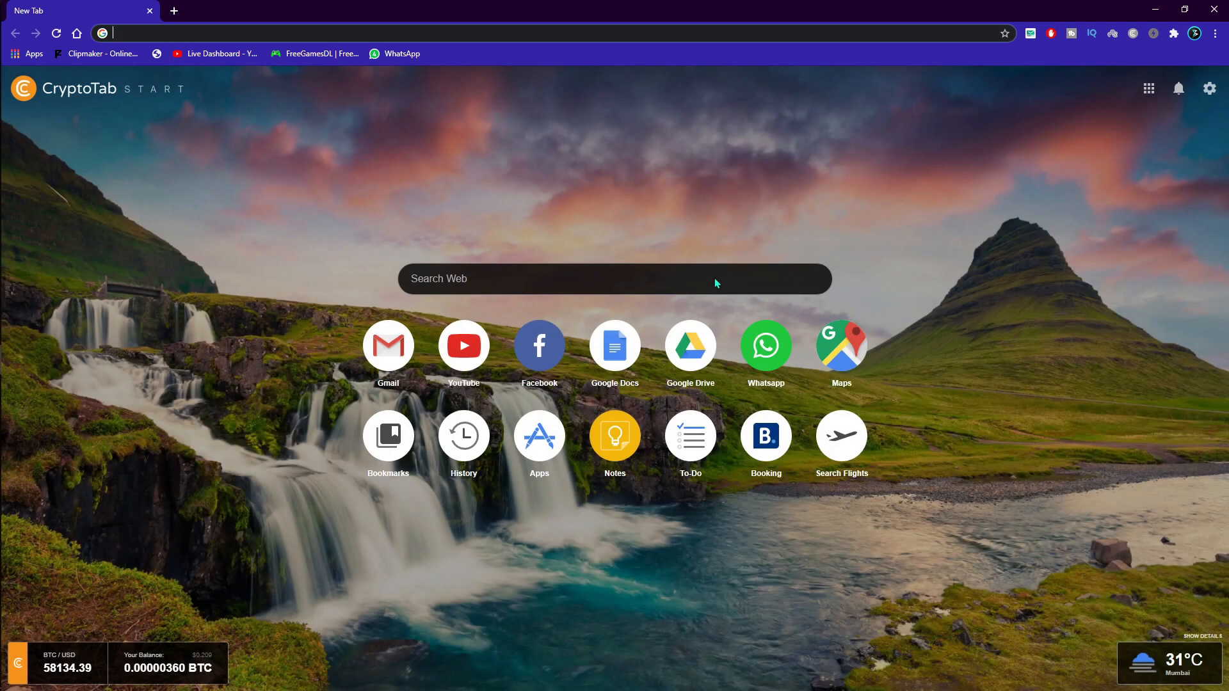
- Search Google for 'countries in the morning' and choose the WorldTimeServer.com World Clock result
type("co")
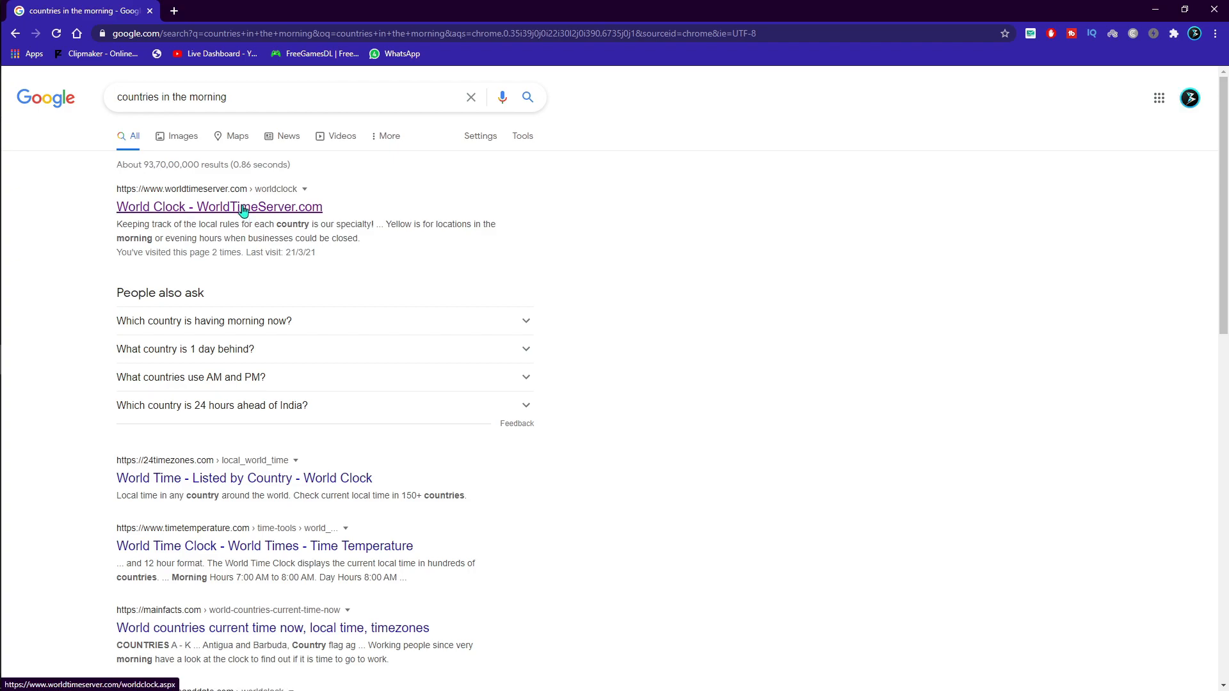
left_click(218, 206)
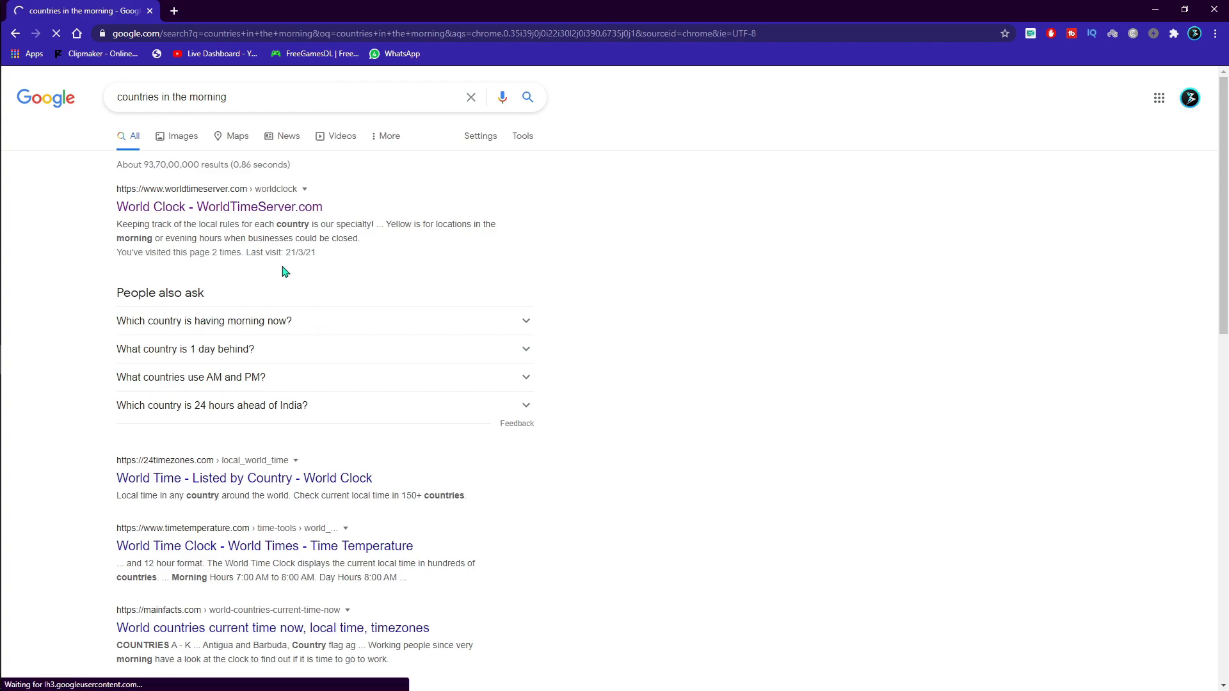
left_click(219, 206)
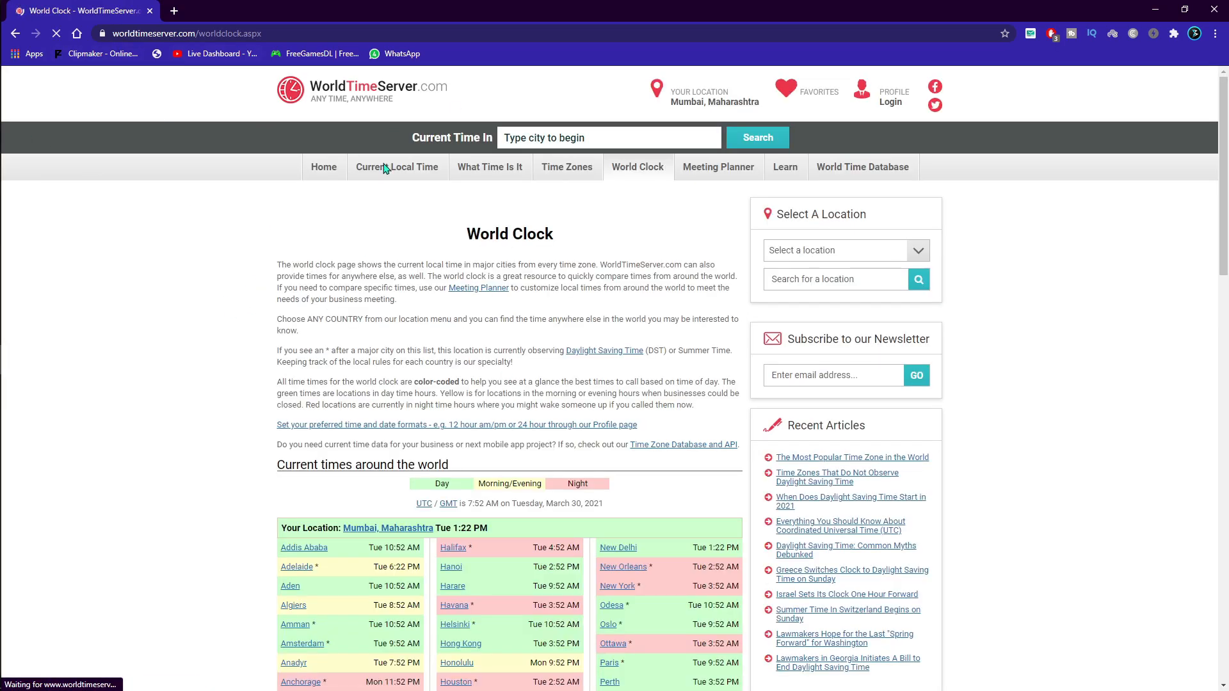
scroll("down", 3)
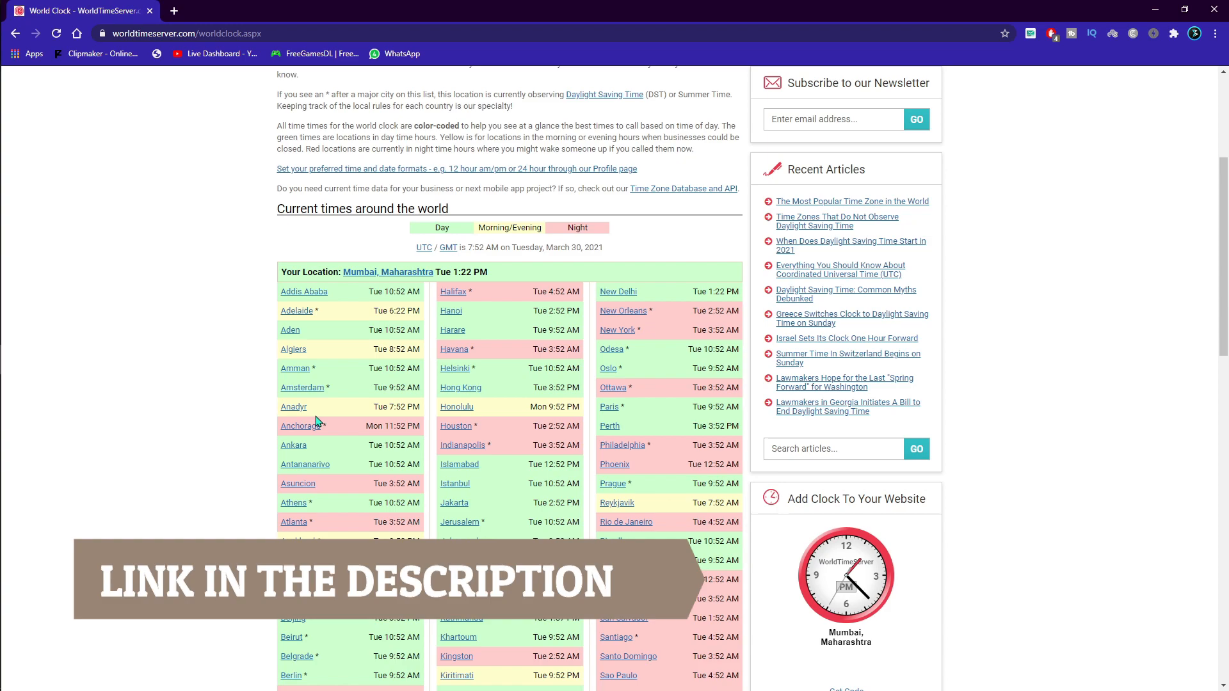
scroll("down", 3)
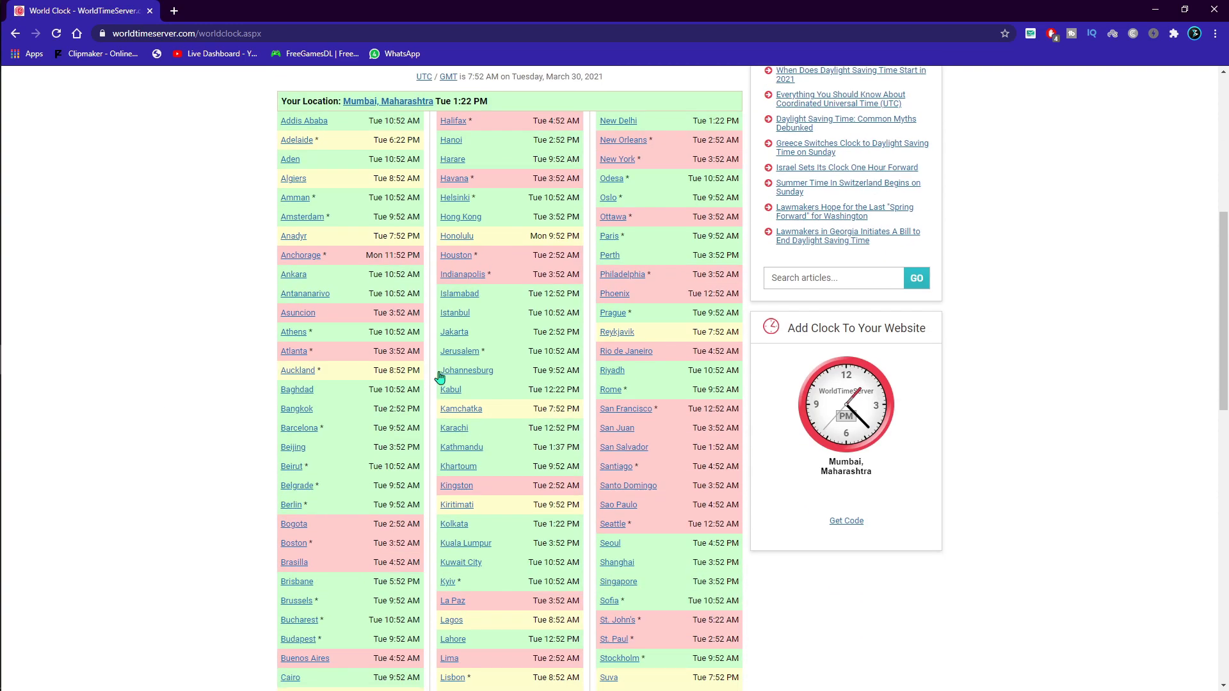
scroll("up", 3)
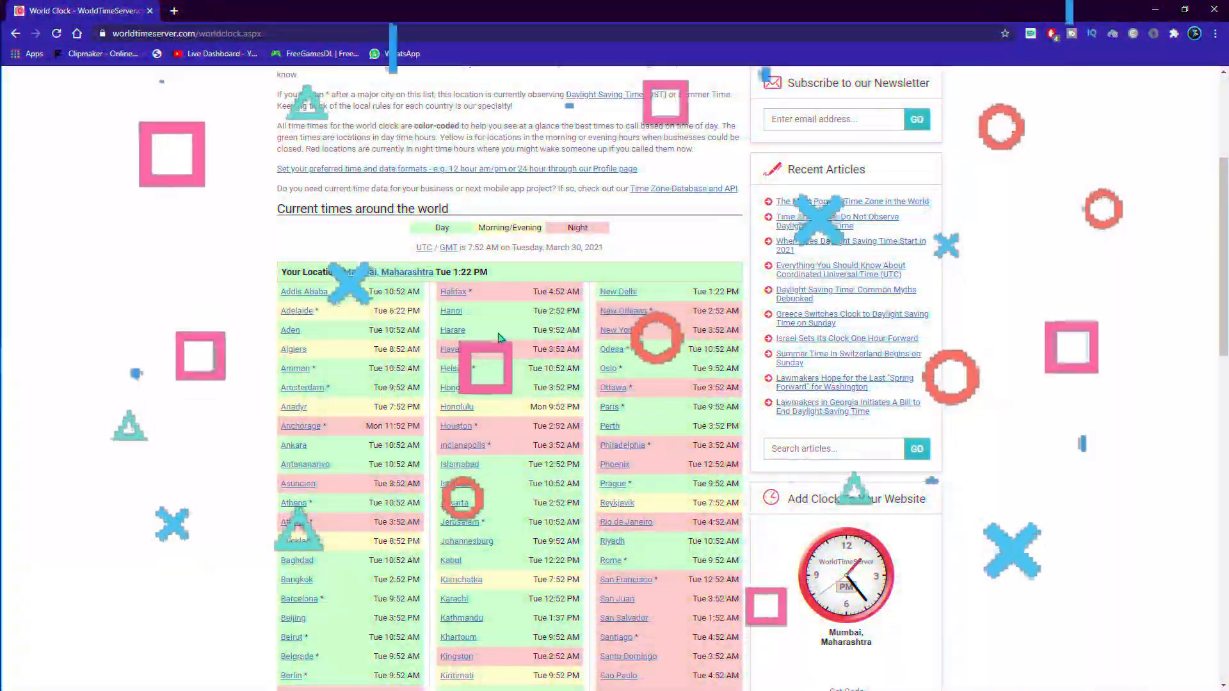
scroll("down", 3)
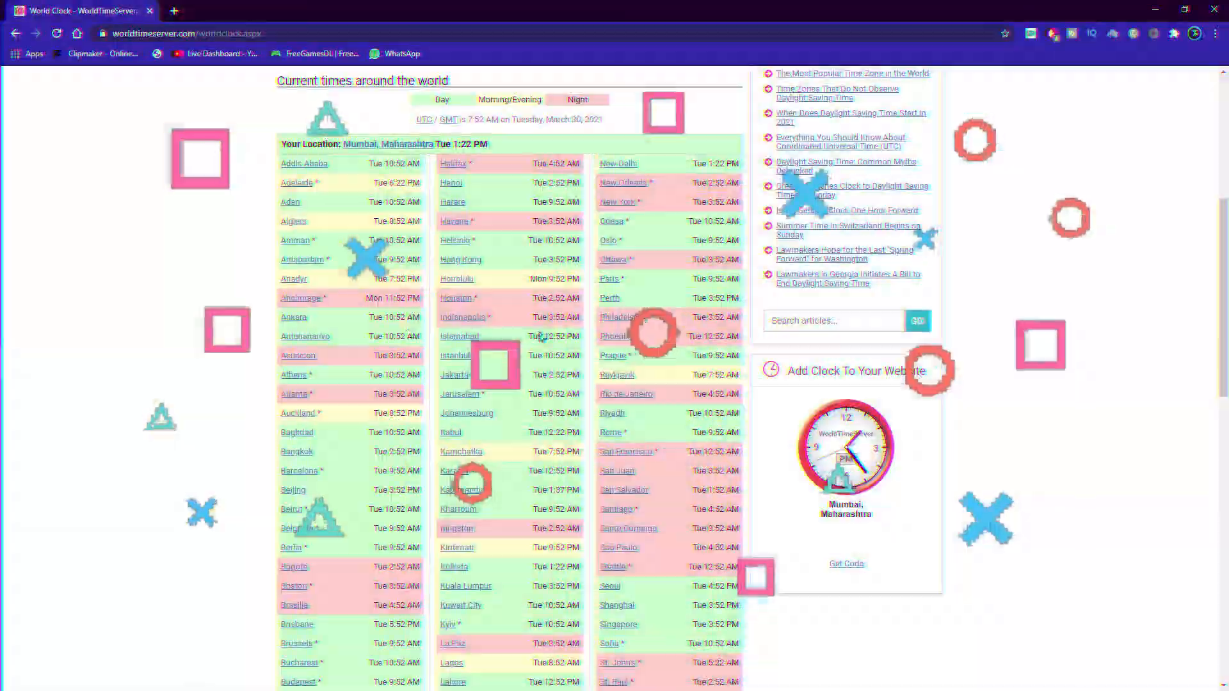
scroll("down", 3)
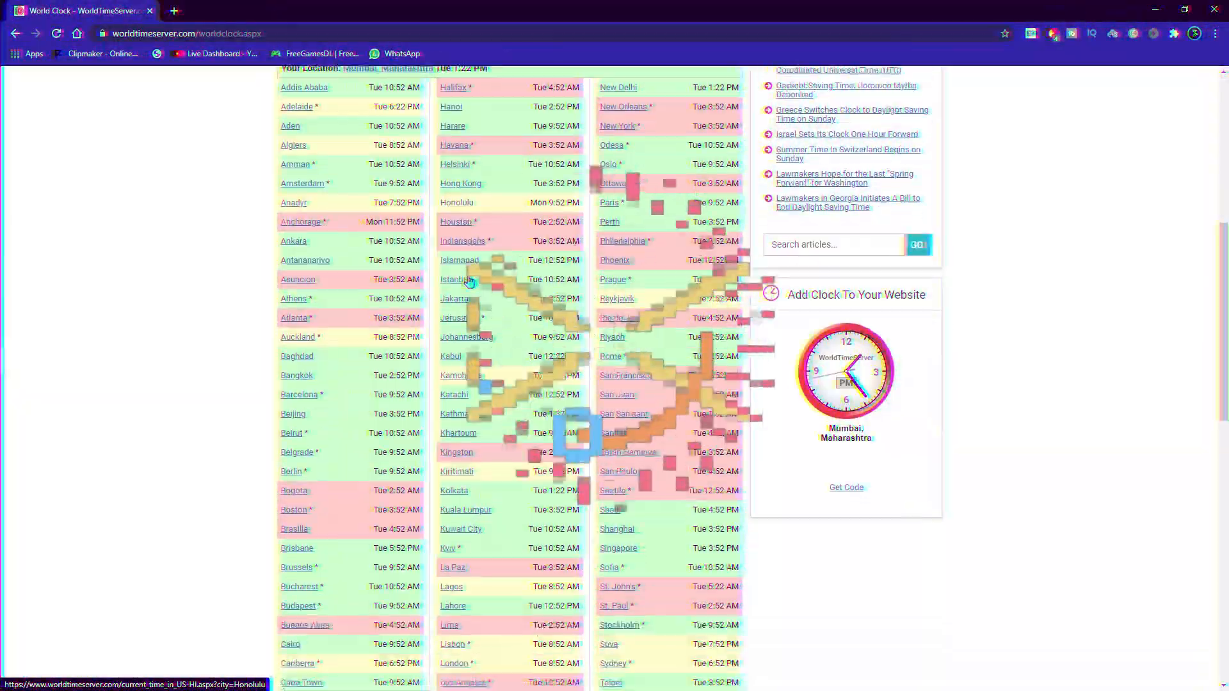
scroll("down", 3)
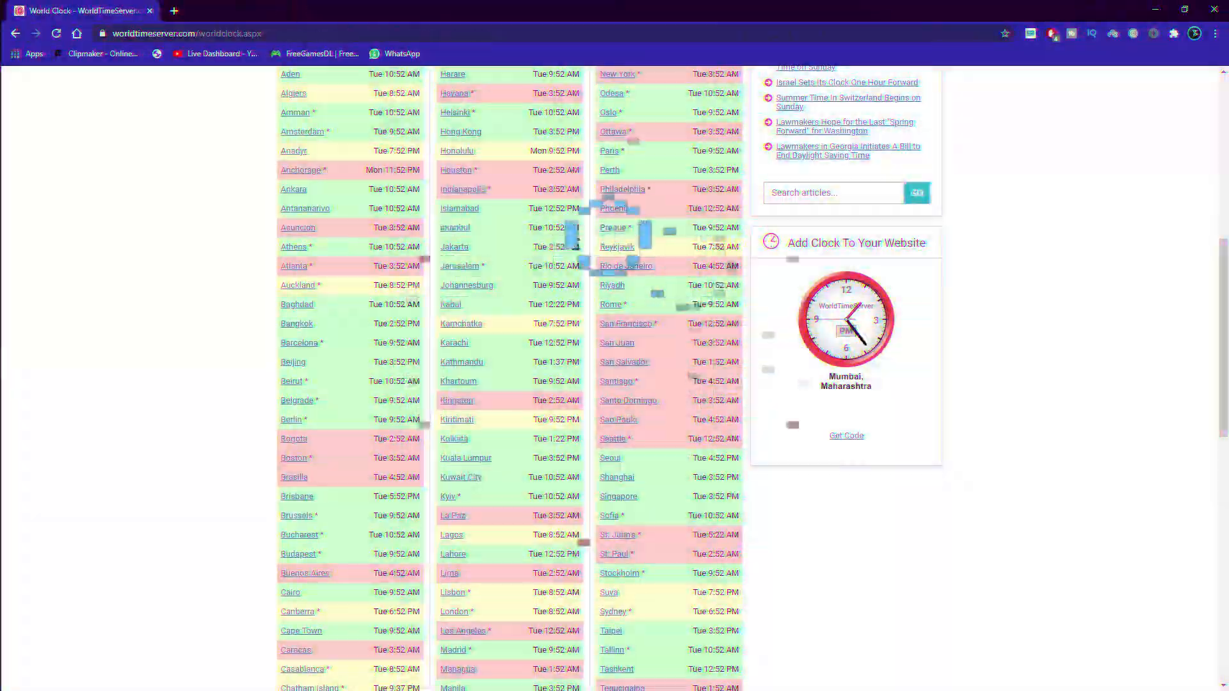
scroll("up", 3)
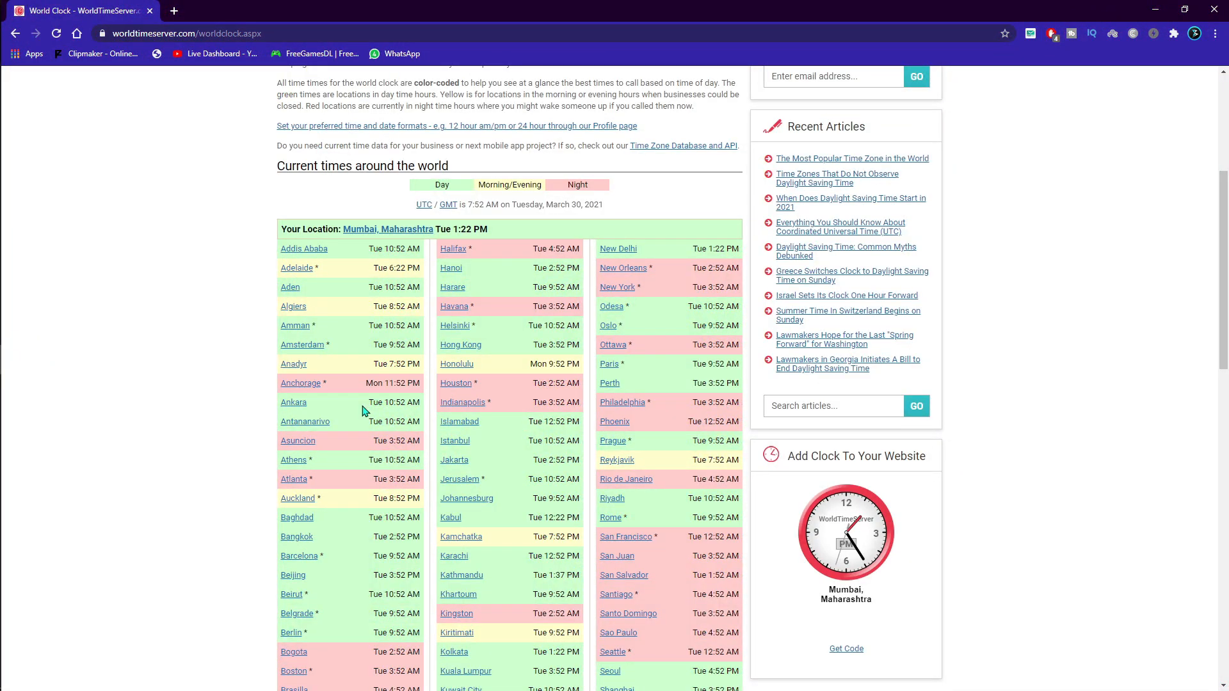
scroll("down", 3)
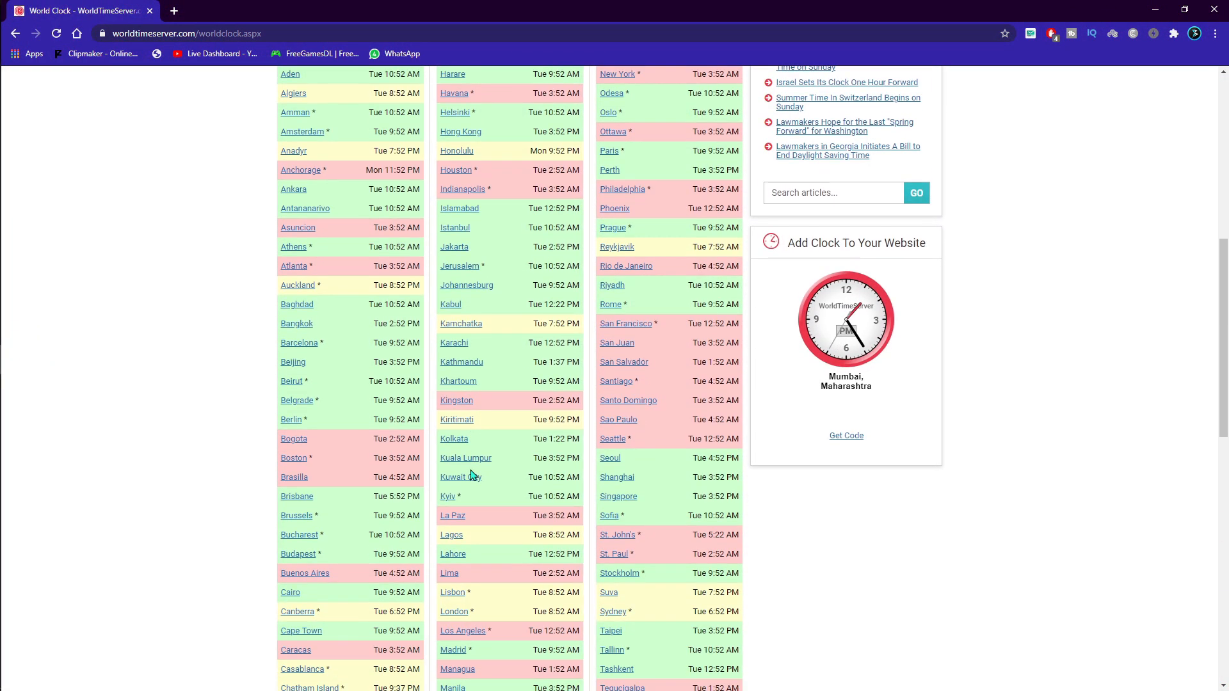
scroll("down", 3)
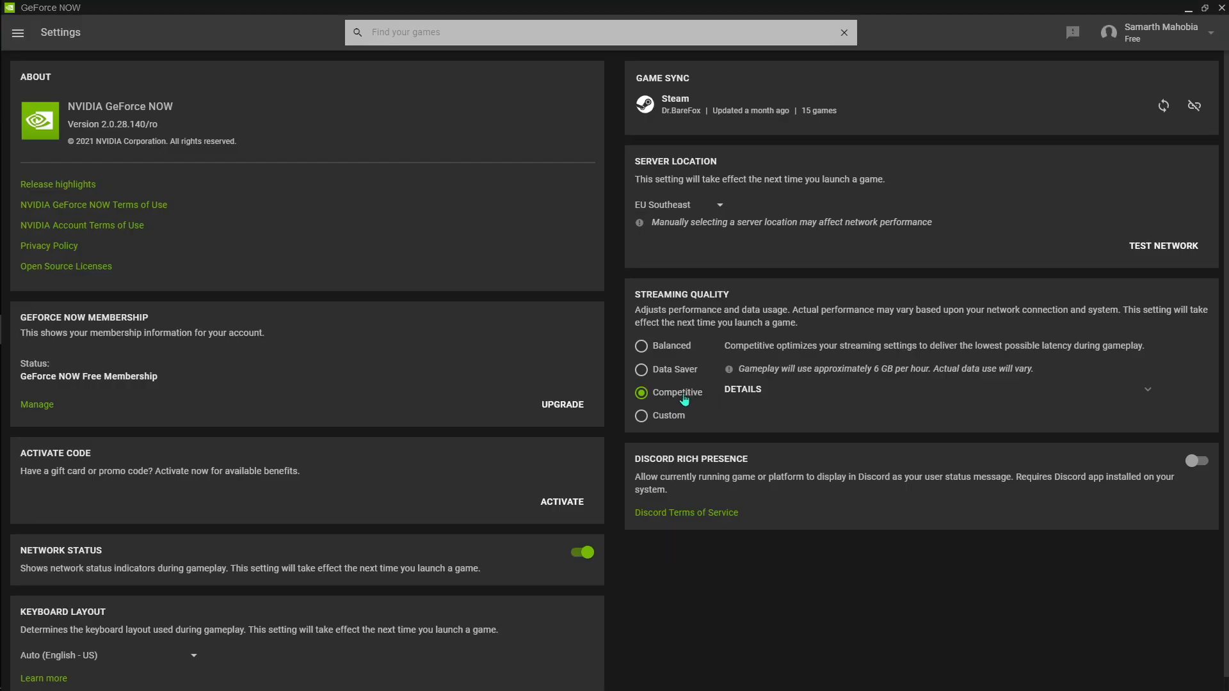
mouse_move(662, 208)
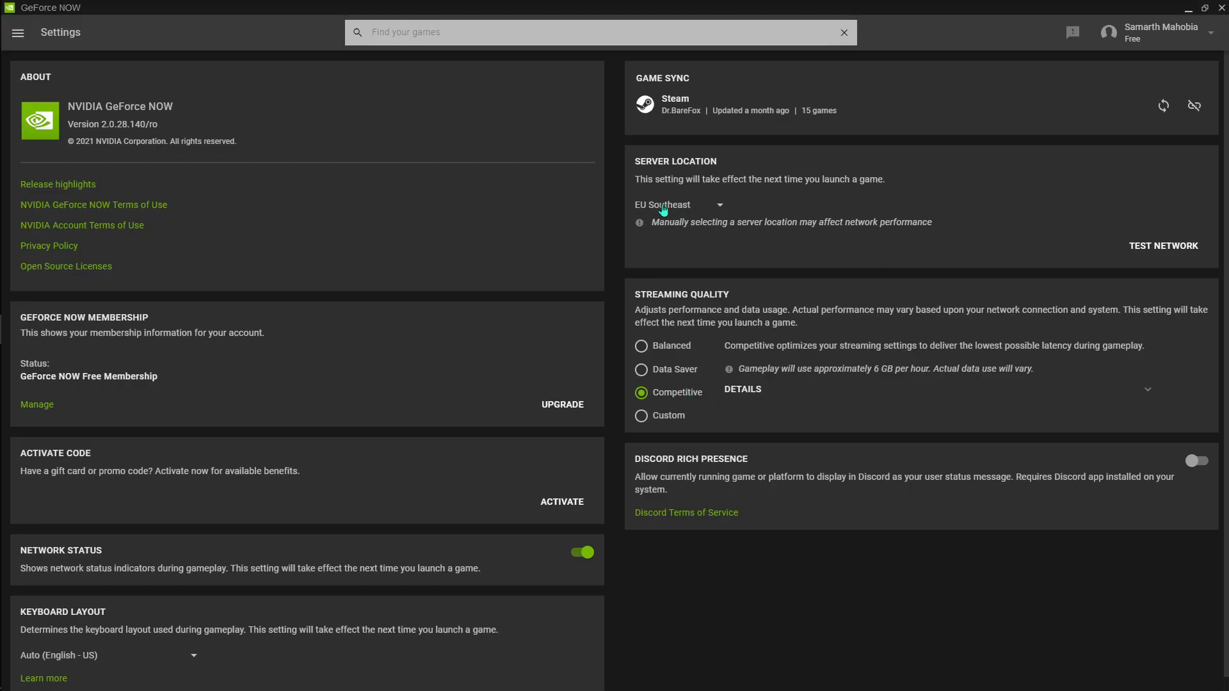
- Switch the server location from EU Southeast to EU Northwest, keeping Competitive streaming quality
left_click(679, 205)
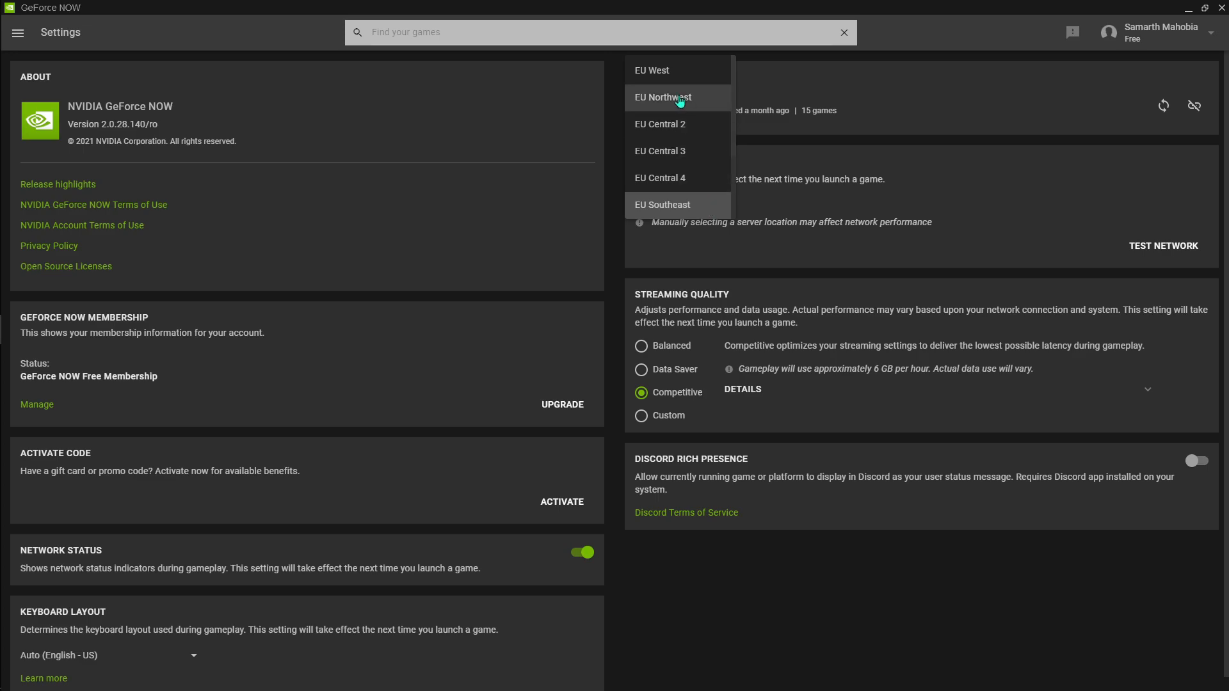
left_click(662, 98)
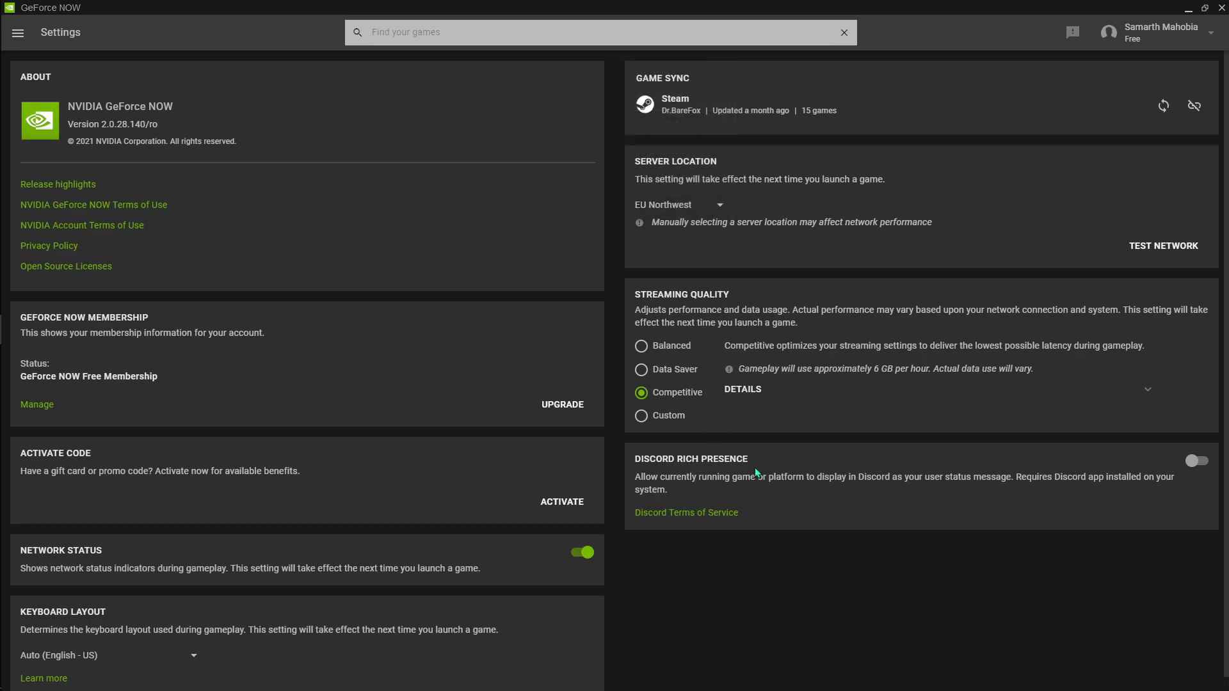
mouse_move(747, 469)
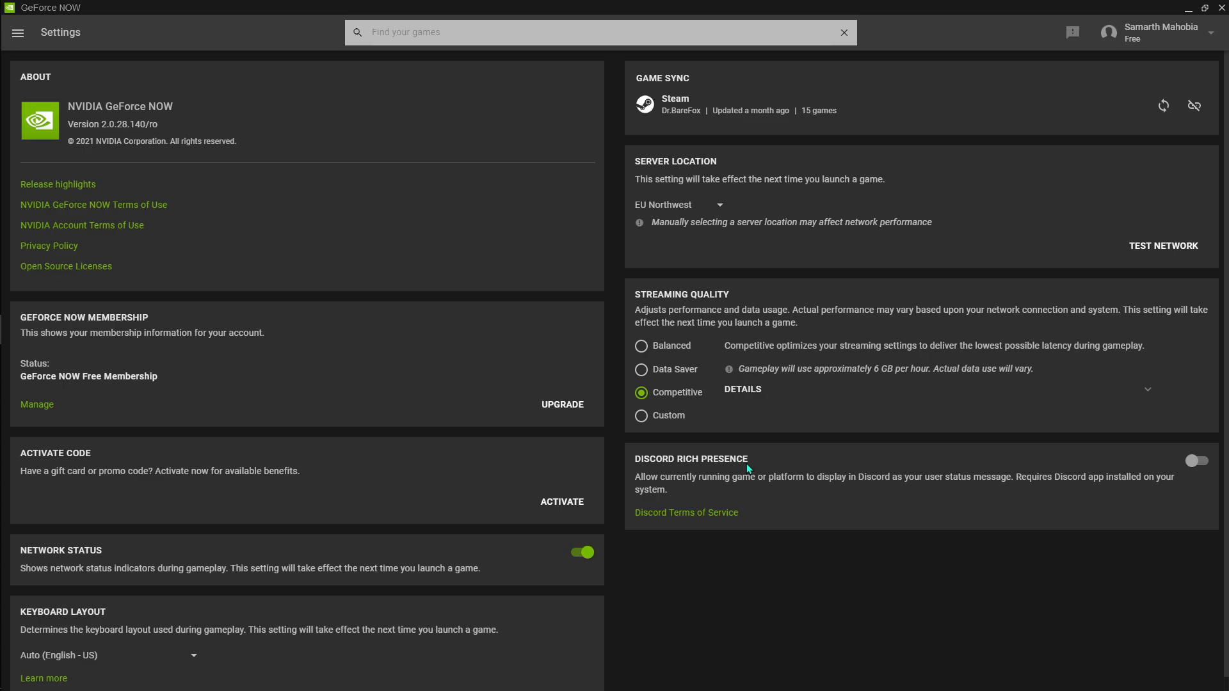
mouse_move(665, 206)
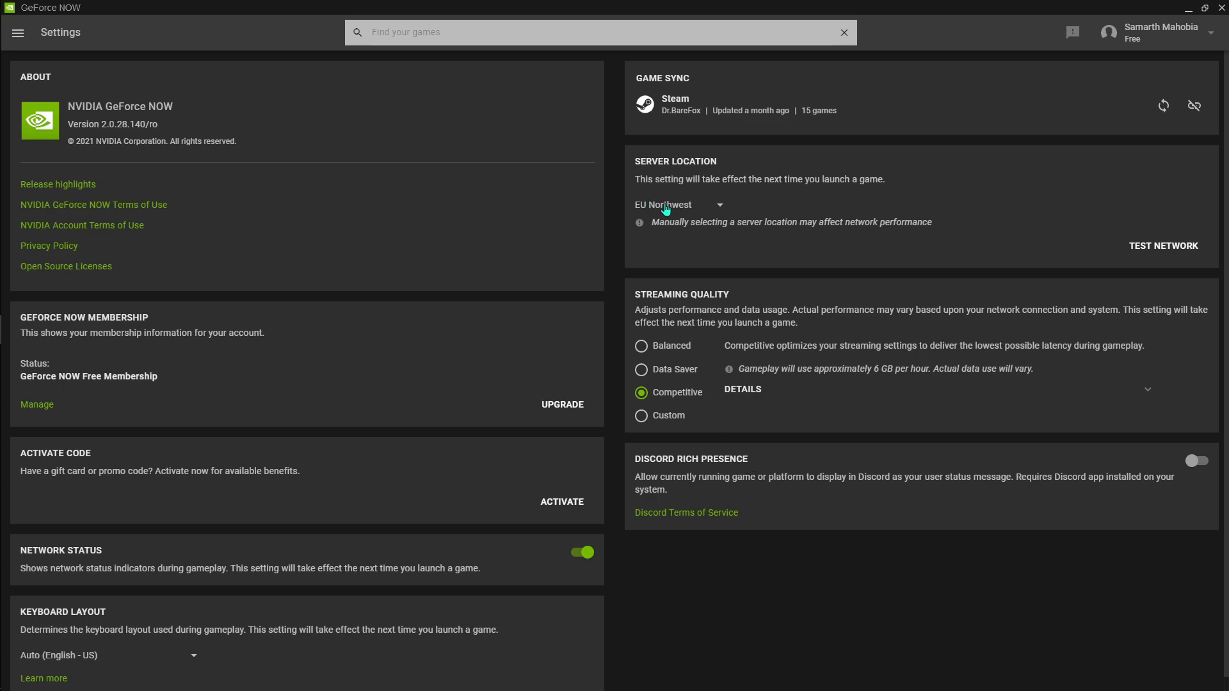
mouse_move(686, 414)
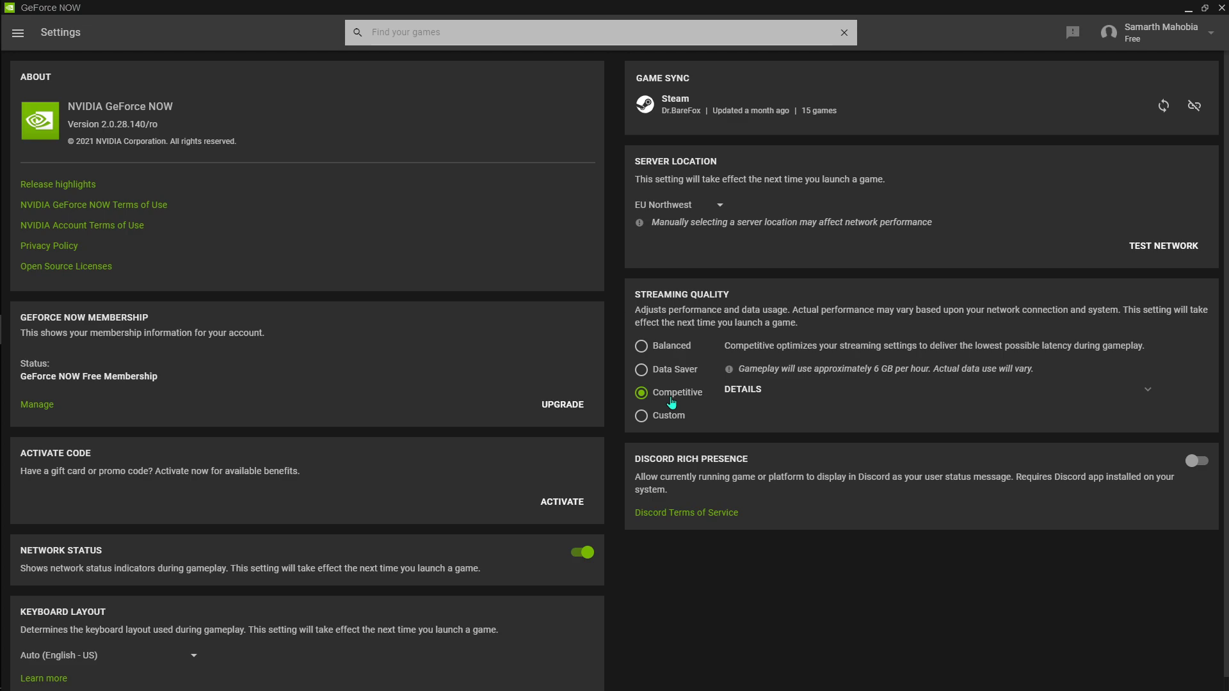
mouse_move(1190, 14)
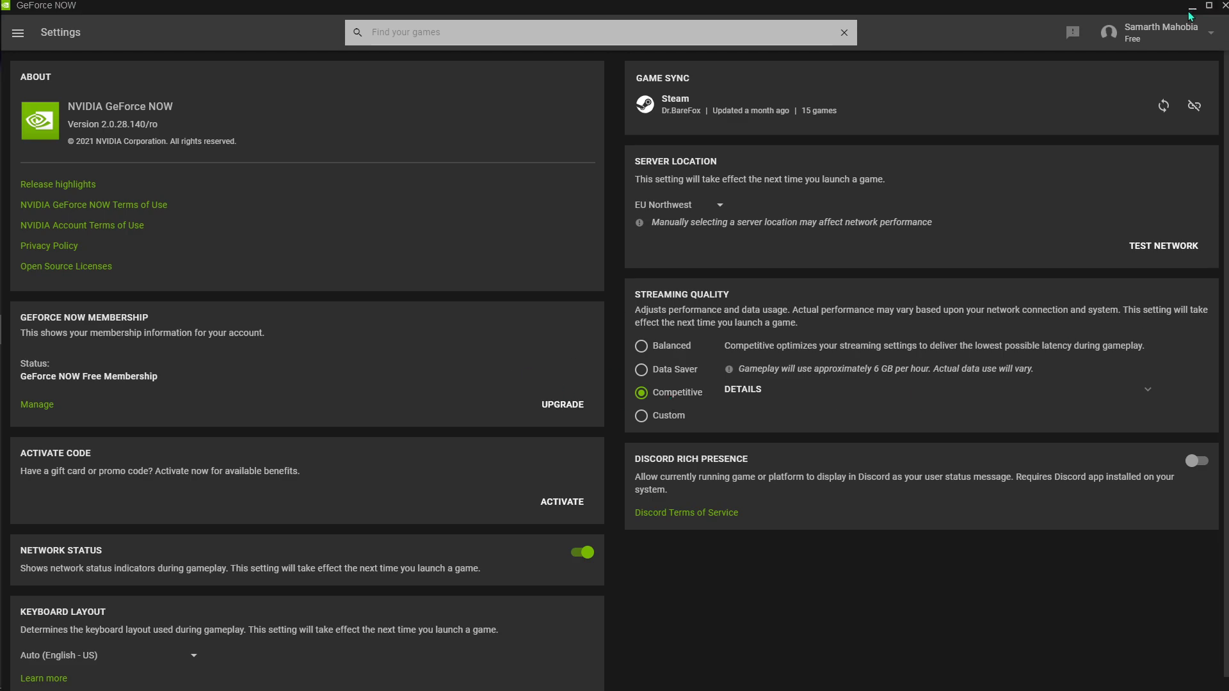